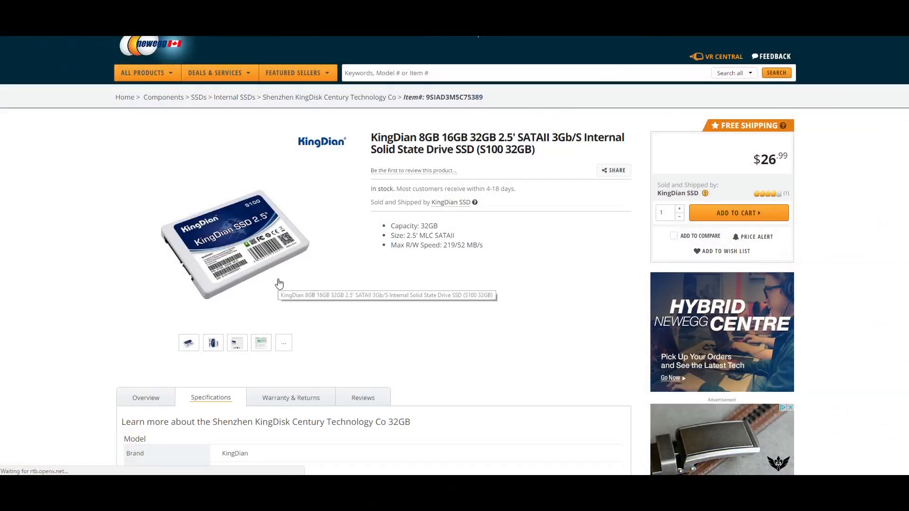
mouse_move(208, 97)
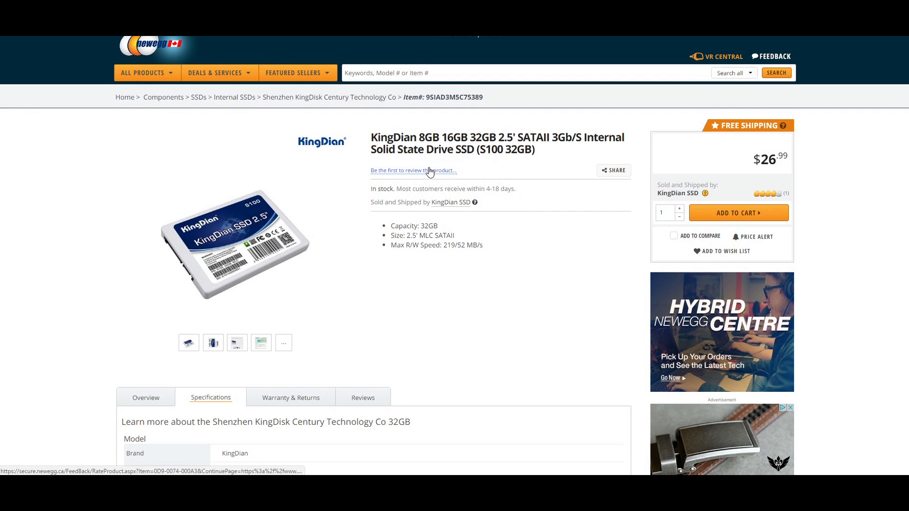
Scroll through the Specifications tab past Performance and Environmental sections down to Dimensions & Weight.
scroll(down, 3)
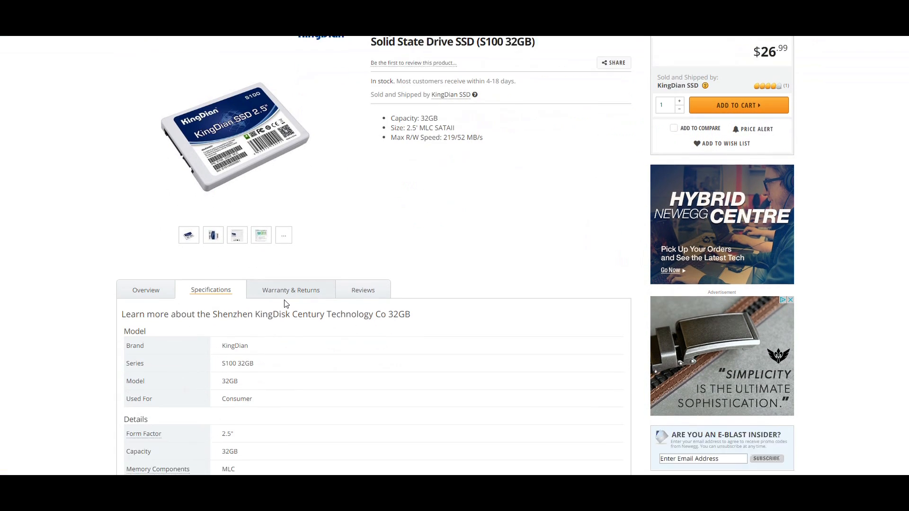
scroll(down, 3)
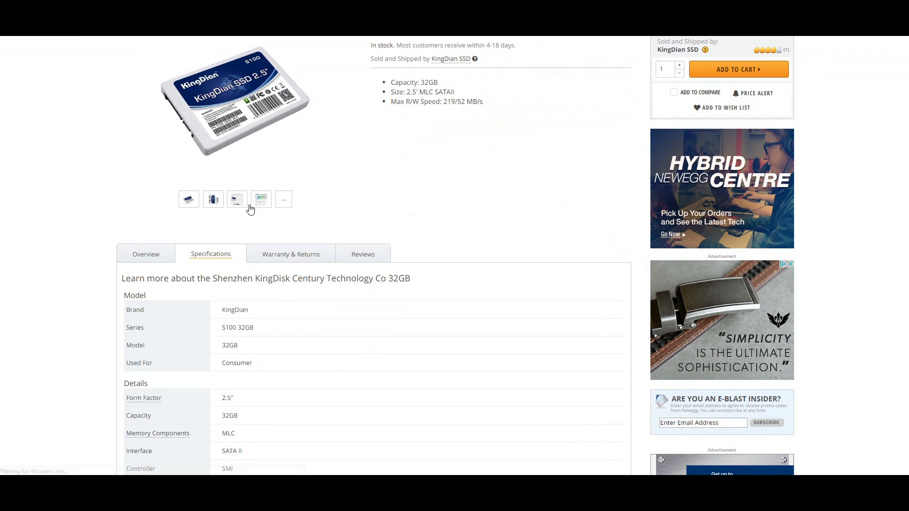
scroll(down, 3)
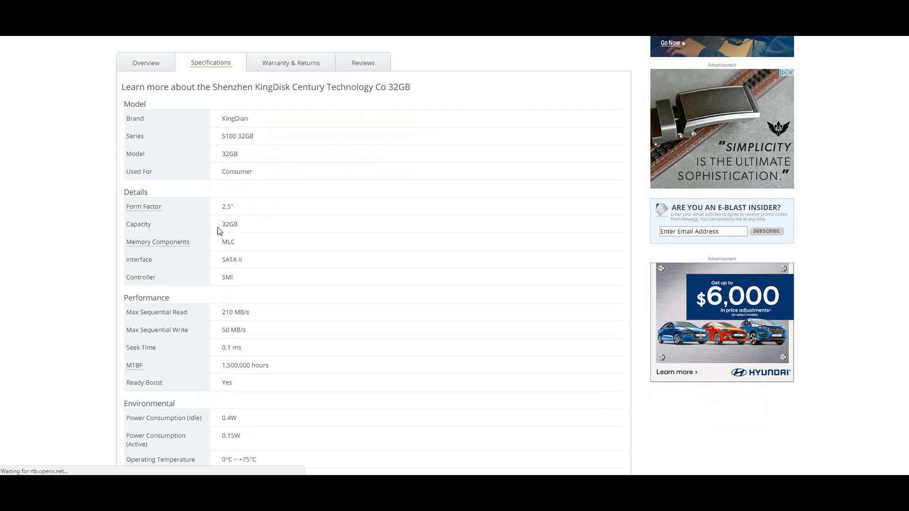
mouse_move(325, 236)
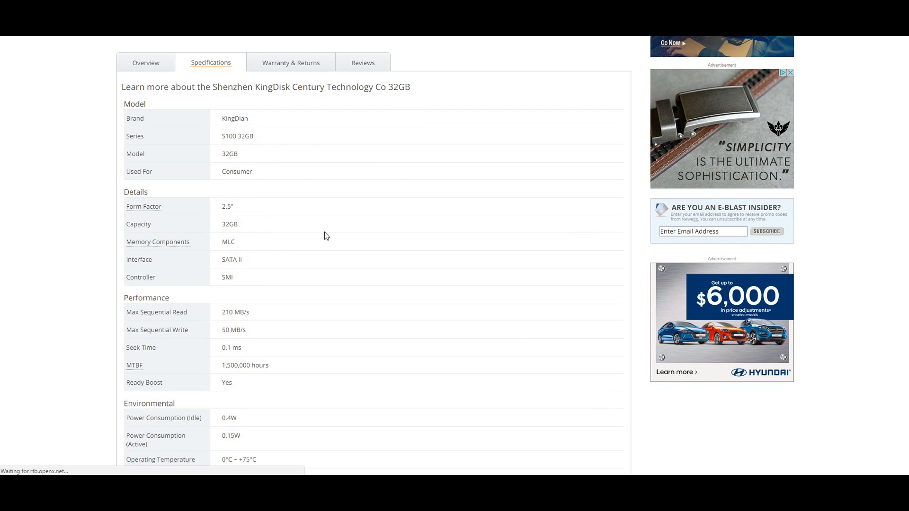
scroll(down, 3)
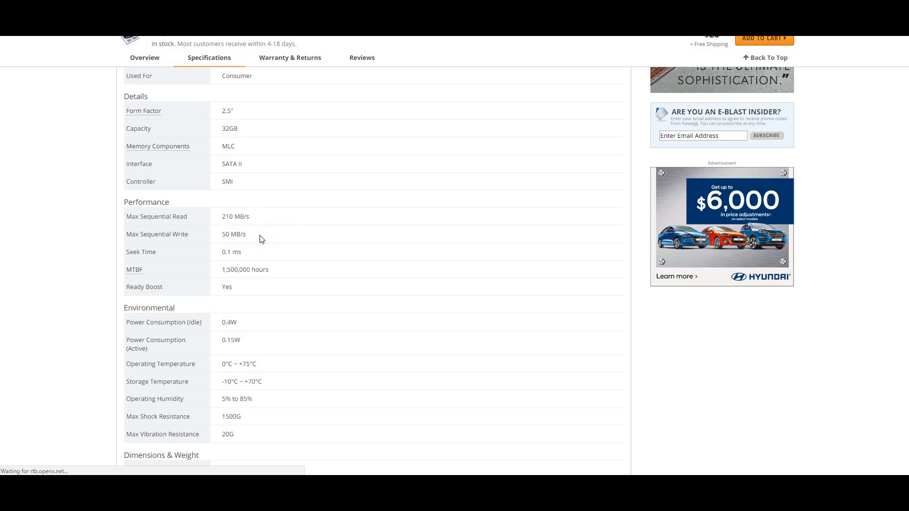
click(234, 234)
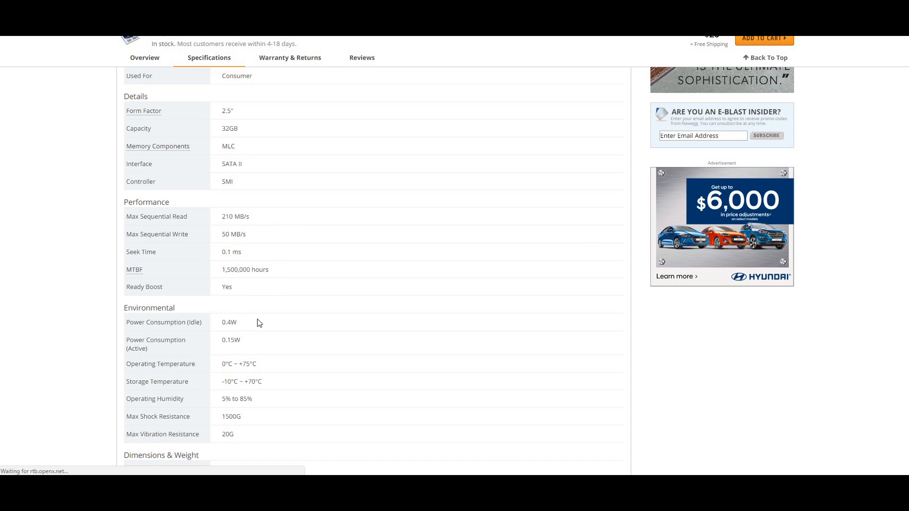
scroll(down, 3)
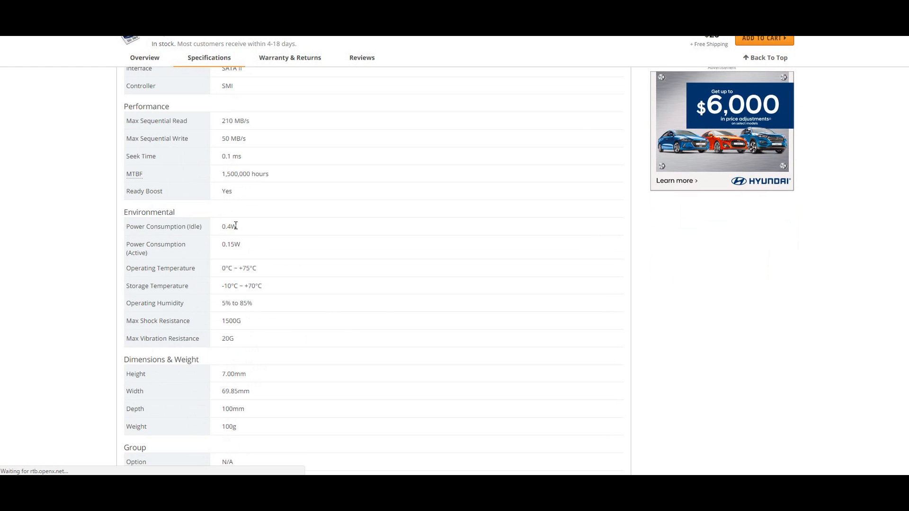
scroll(down, 3)
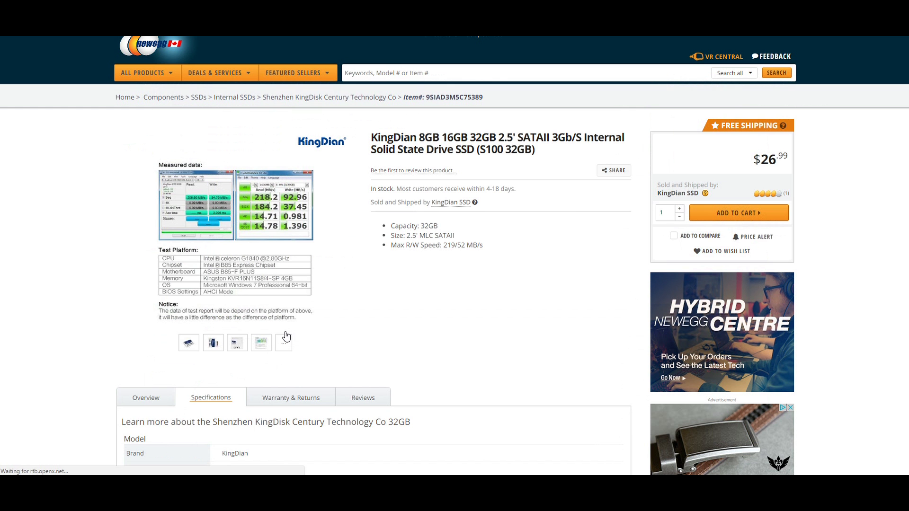
mouse_move(784, 153)
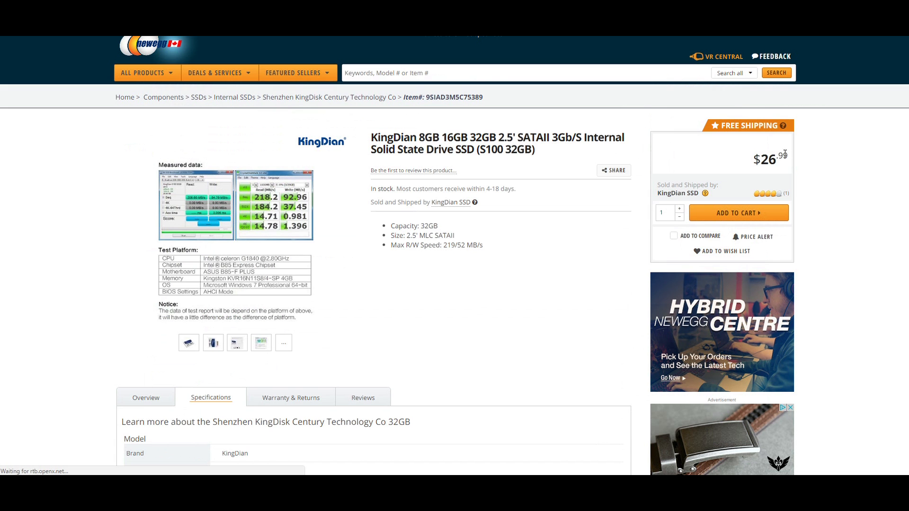
mouse_move(780, 146)
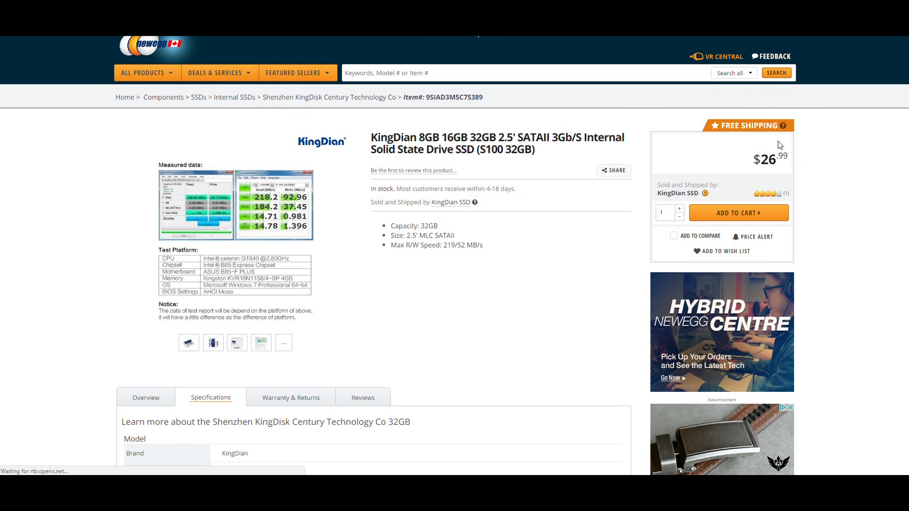
mouse_move(572, 301)
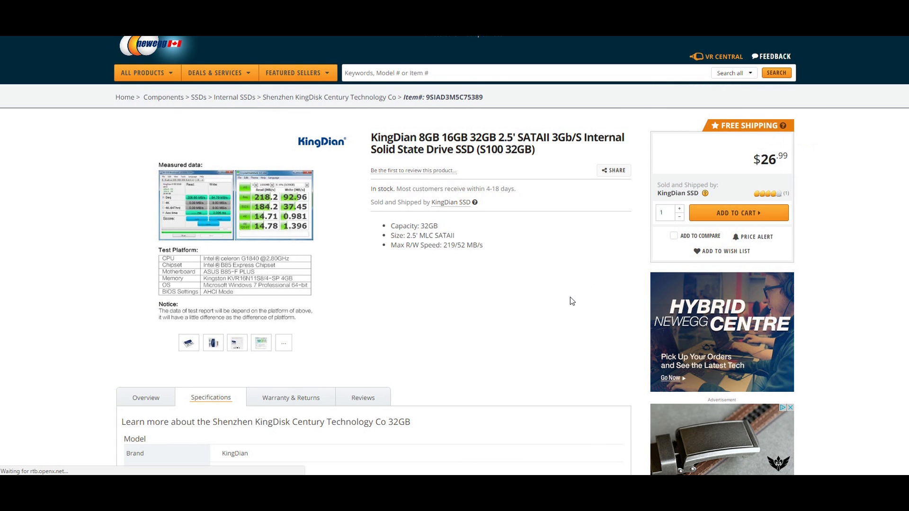